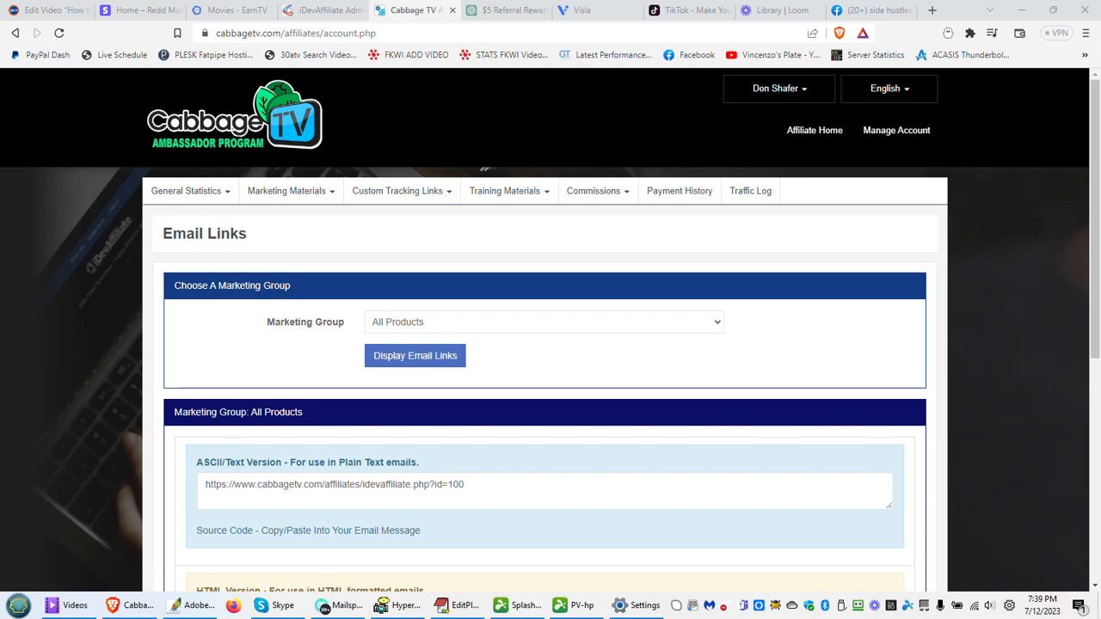
Select the plain-text affiliate link on the Marketing Materials page and review the options below it.
click(286, 189)
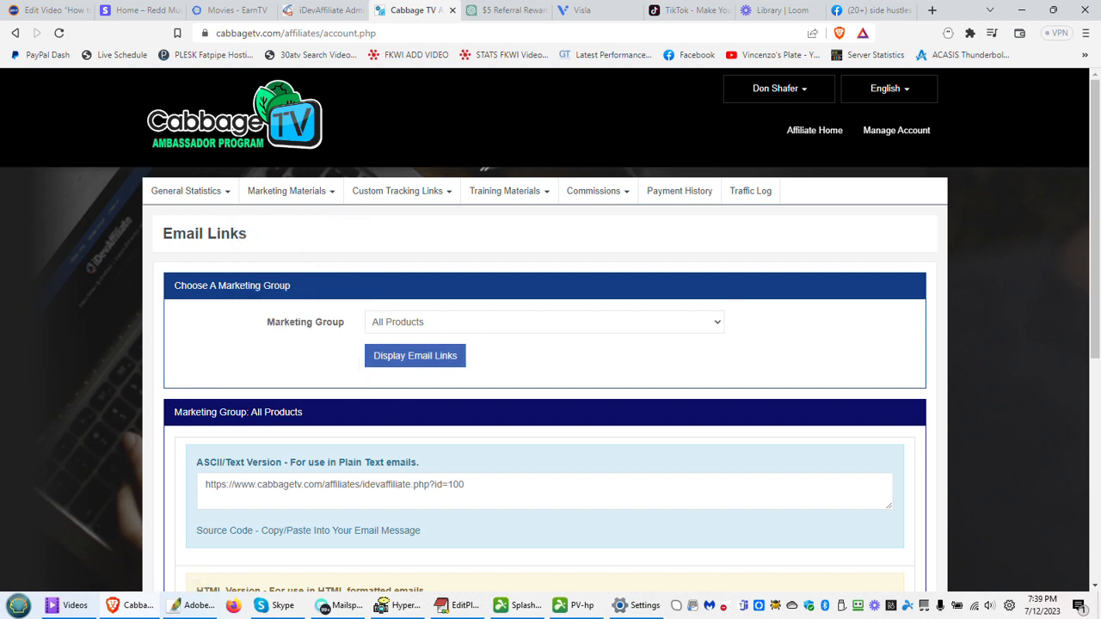
scroll(down, 3)
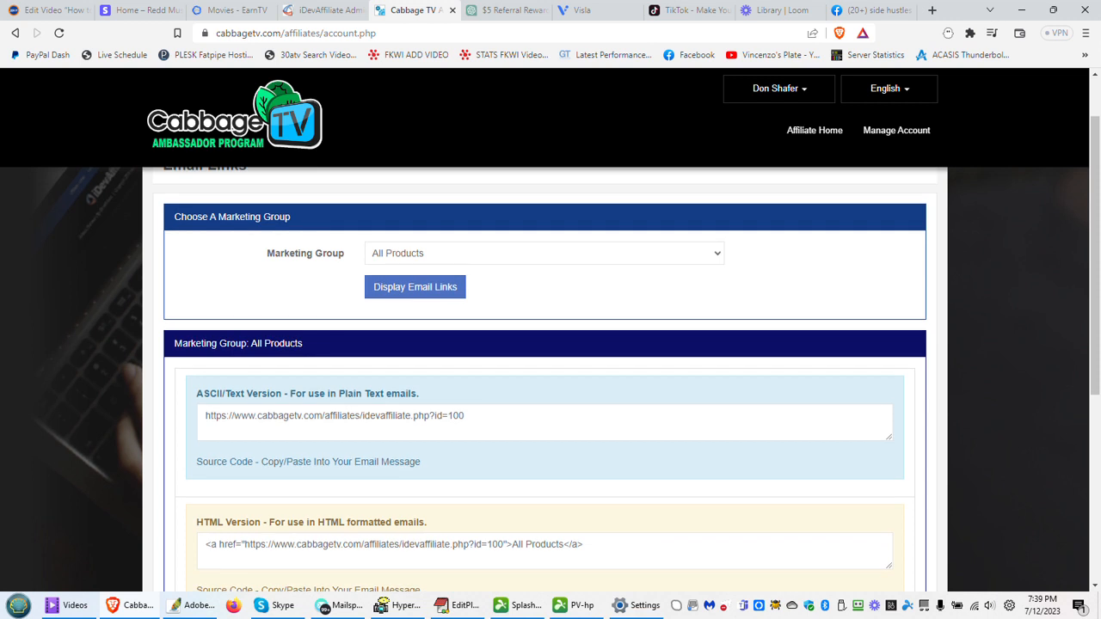
triple_click(333, 415)
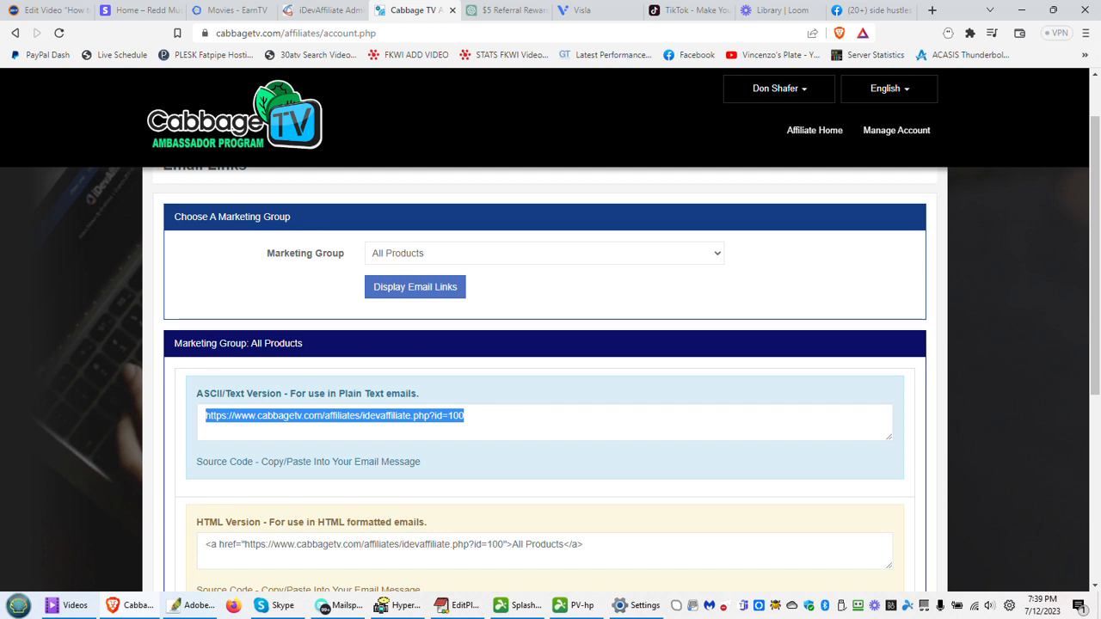
scroll(down, 3)
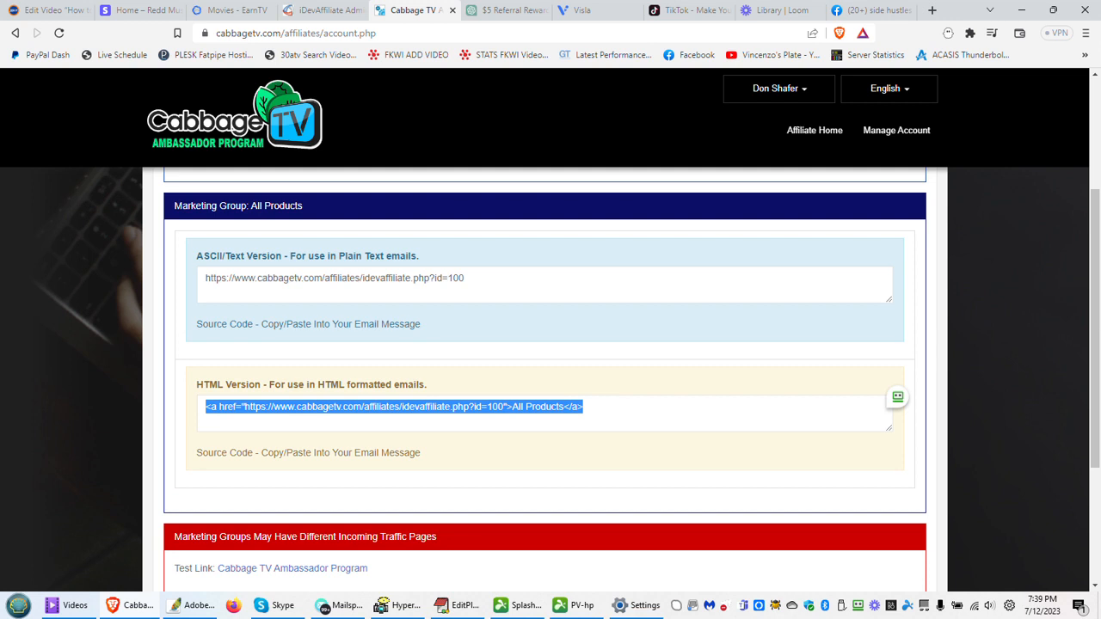
scroll(down, 3)
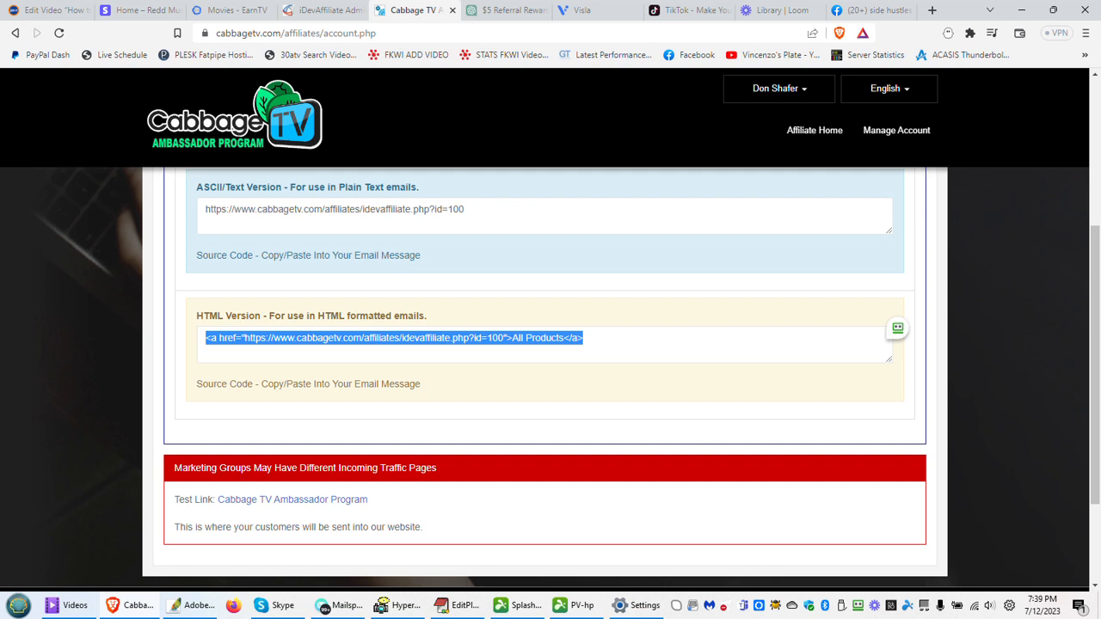
scroll(up, 3)
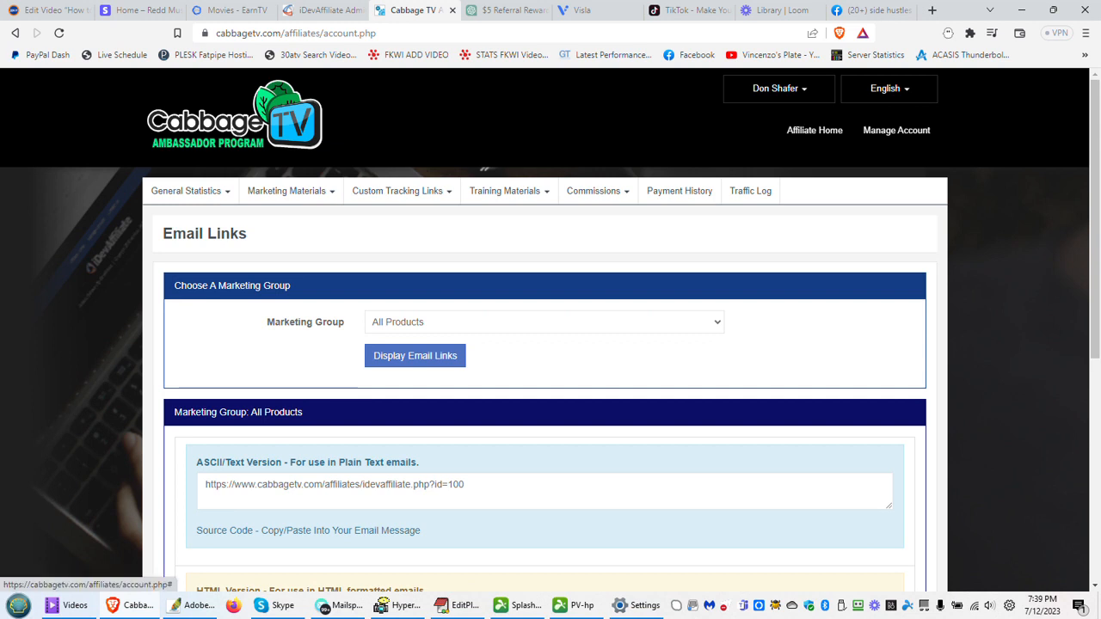
Go to the Banners page and select the referral URL inside the Get Paid to Watch TV banner source code.
click(291, 189)
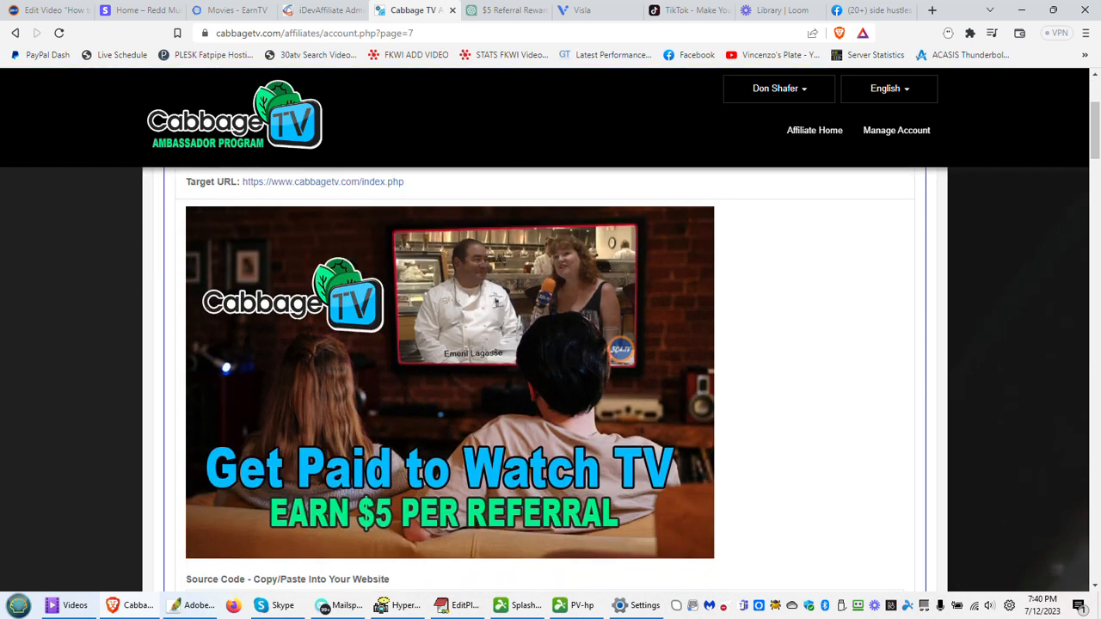
scroll(down, 3)
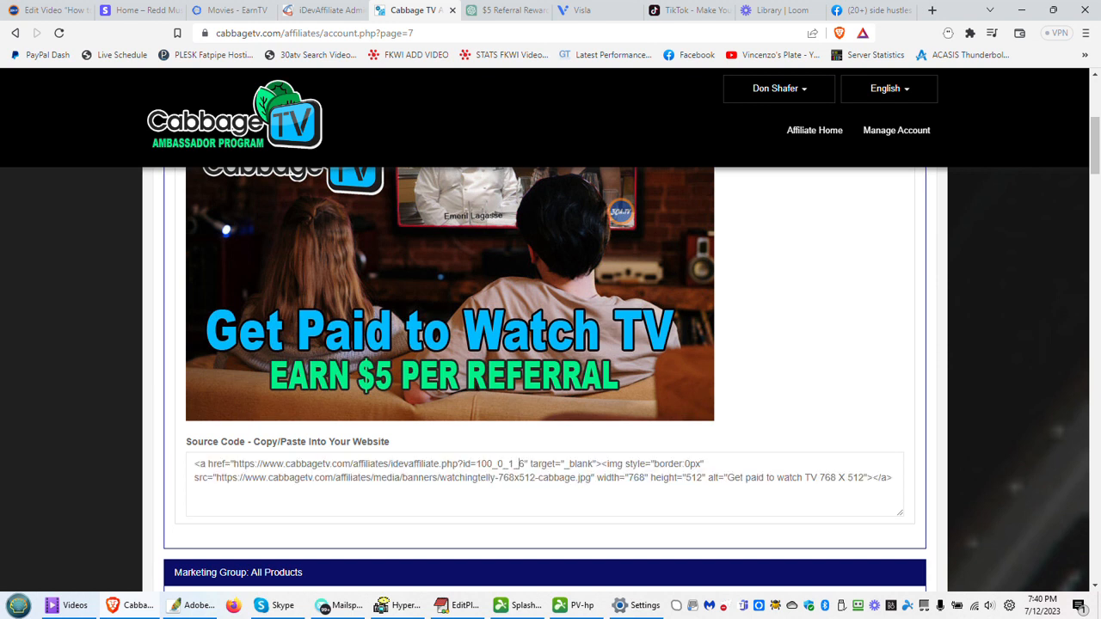
double_click(498, 465)
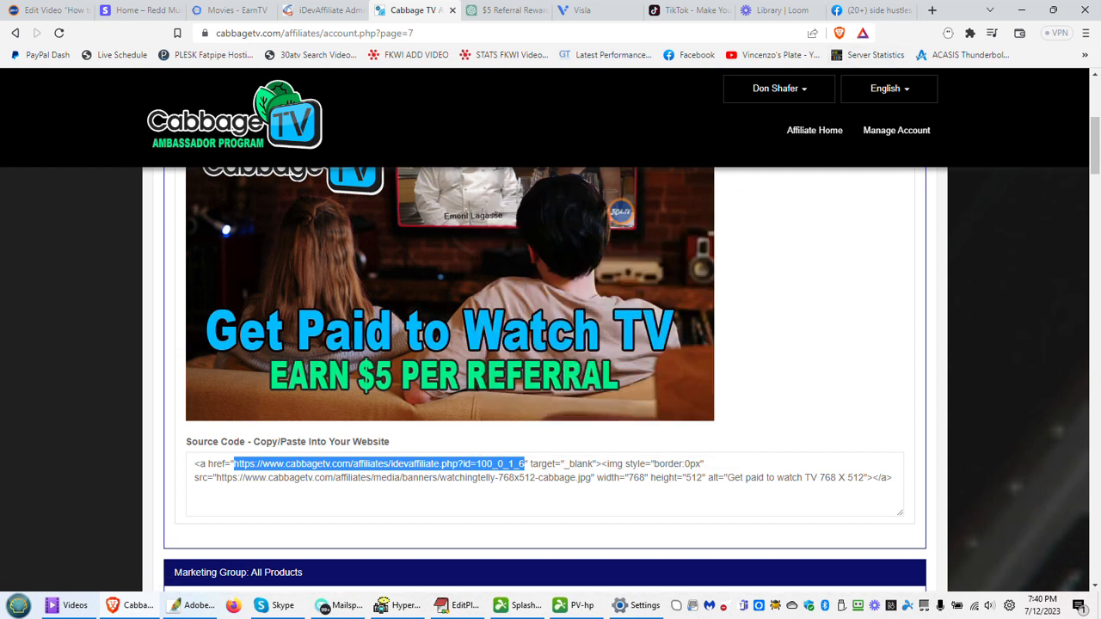
Switch to the Facebook 'side hustles 2023' results and highlight the Side Hustle group listings.
click(863, 10)
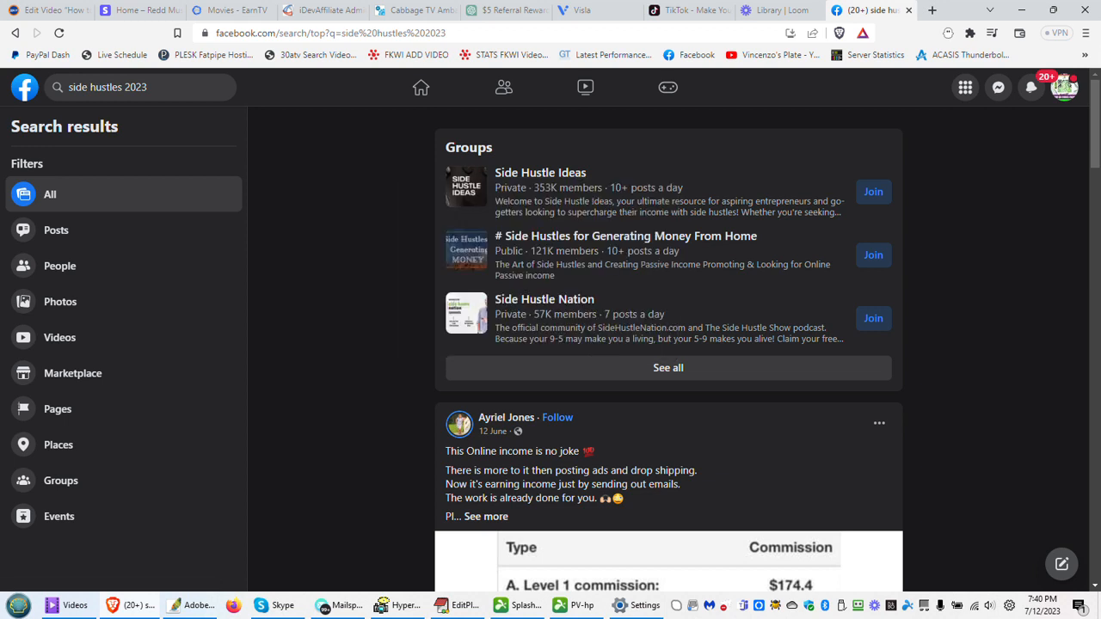
double_click(566, 187)
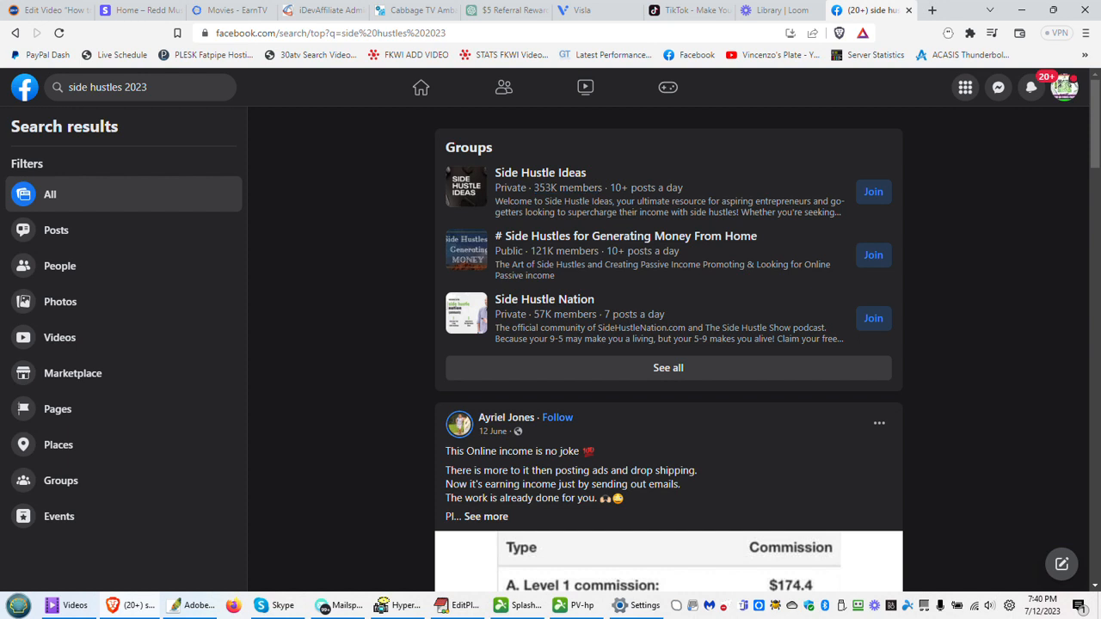
drag(599, 214, 682, 213)
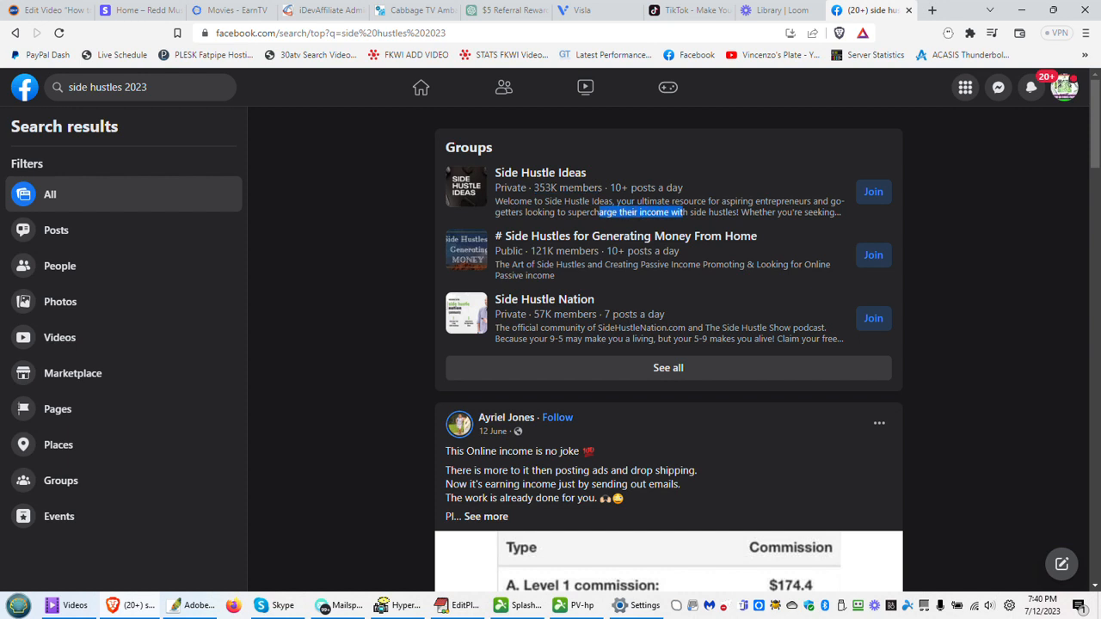